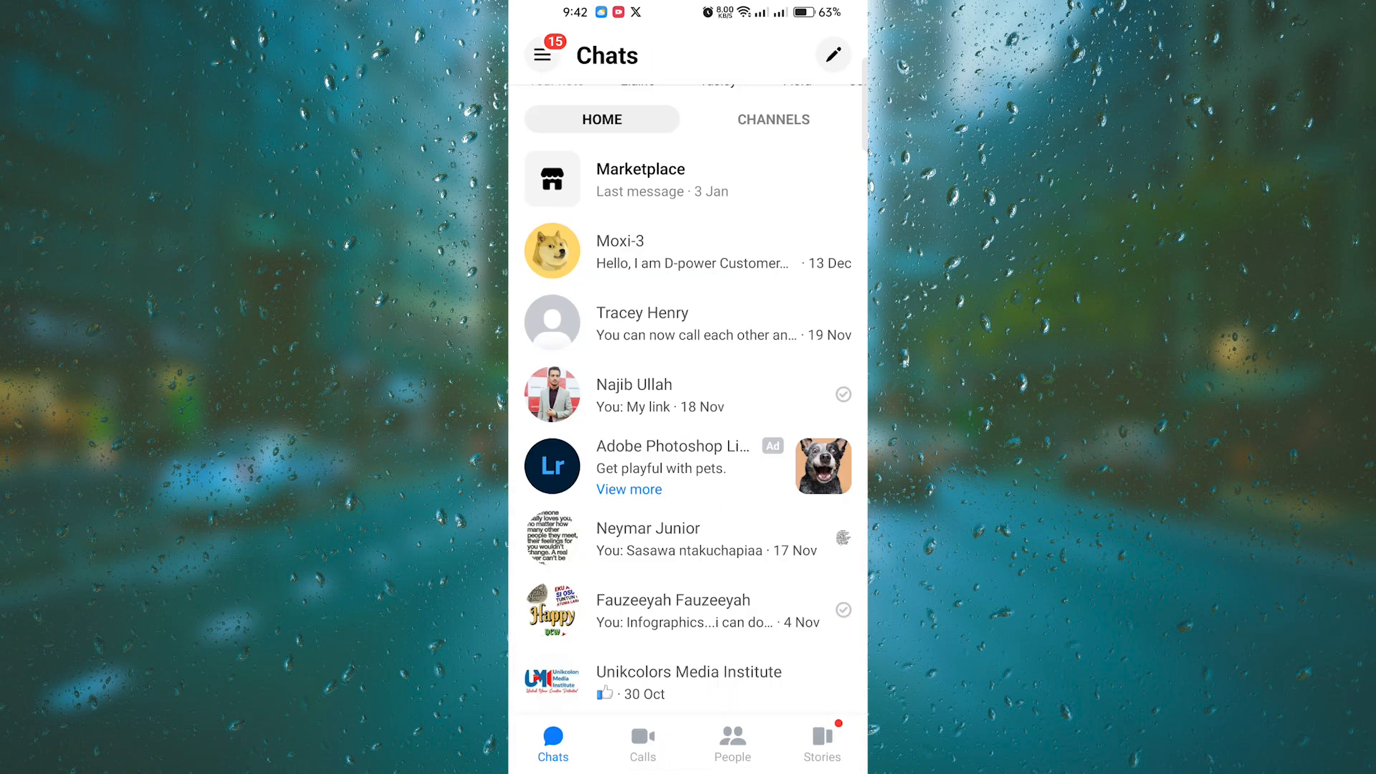
left_click(687, 396)
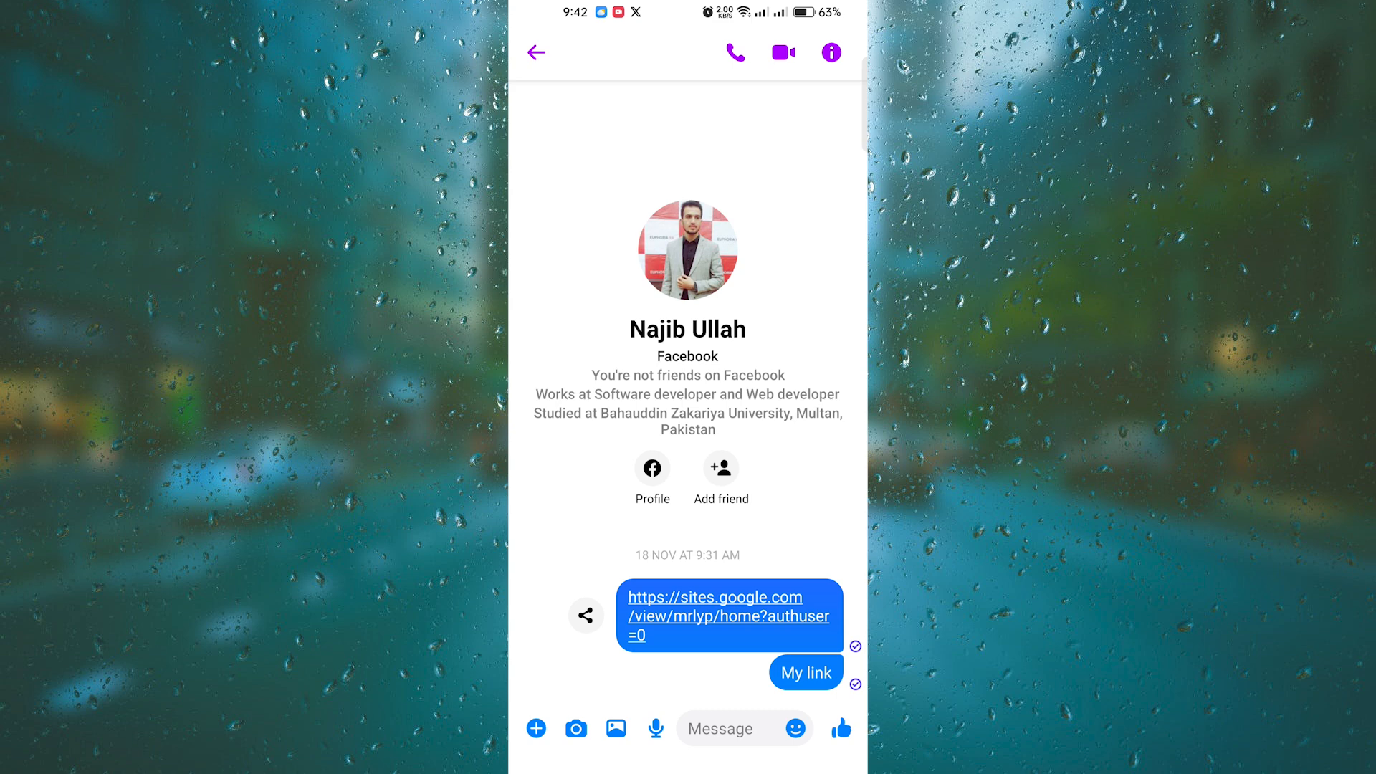
Bring up the Location sharing map and centre it on the current position.
left_click(535, 728)
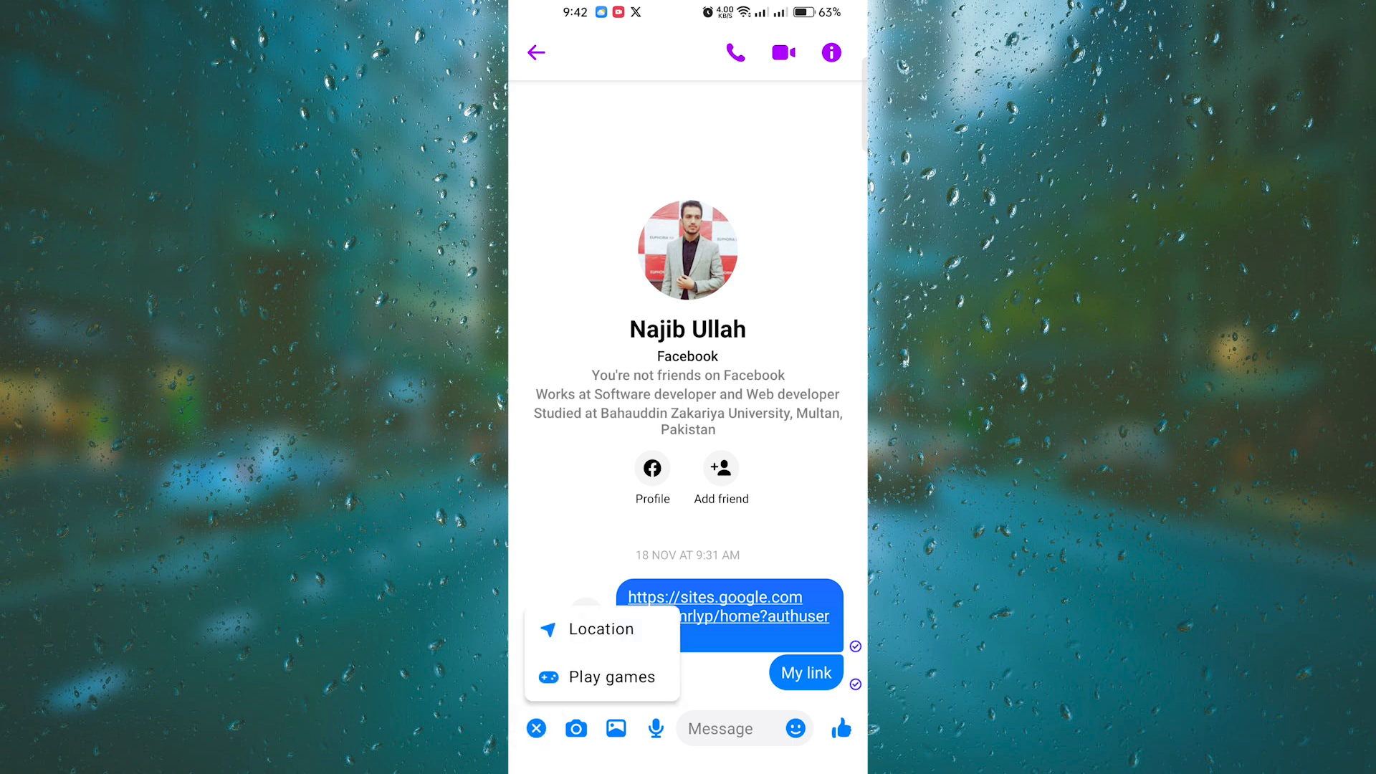
left_click(602, 628)
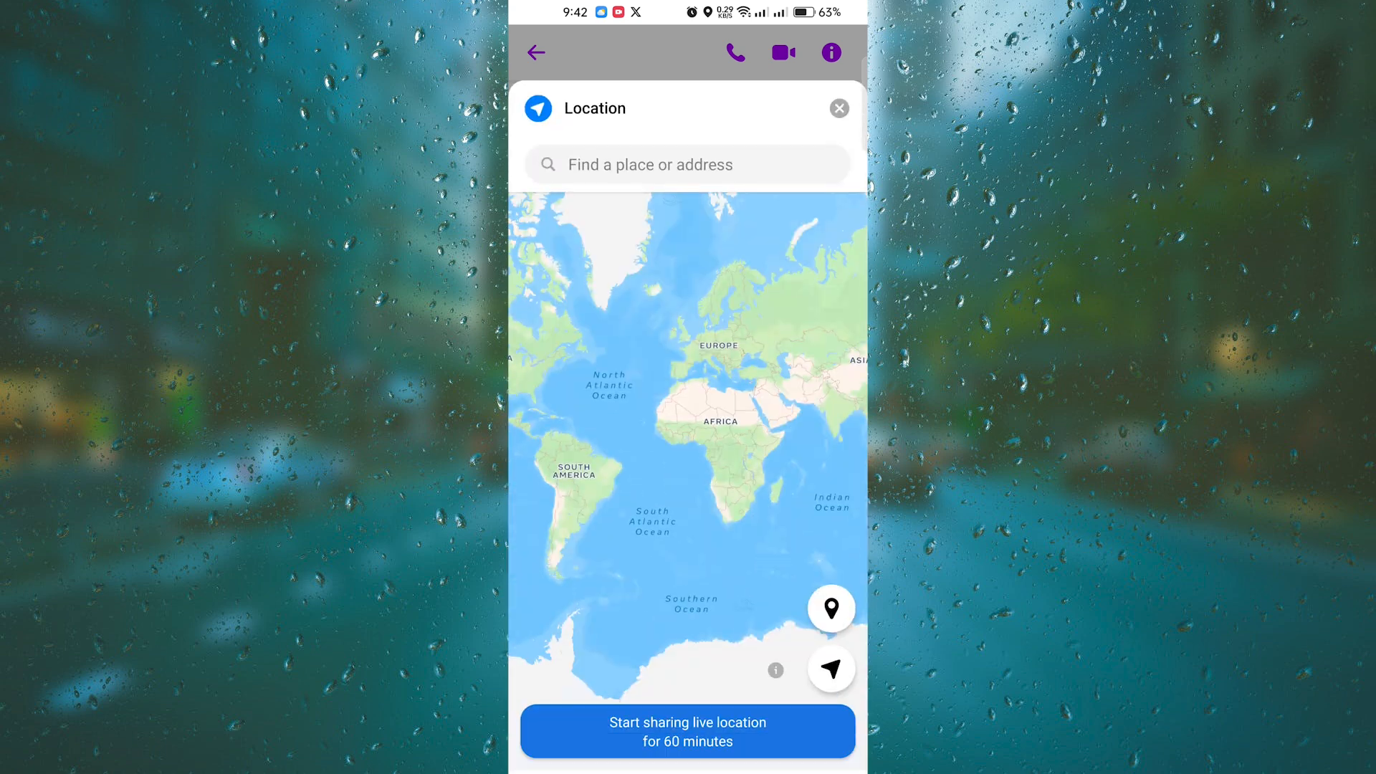
left_click(830, 668)
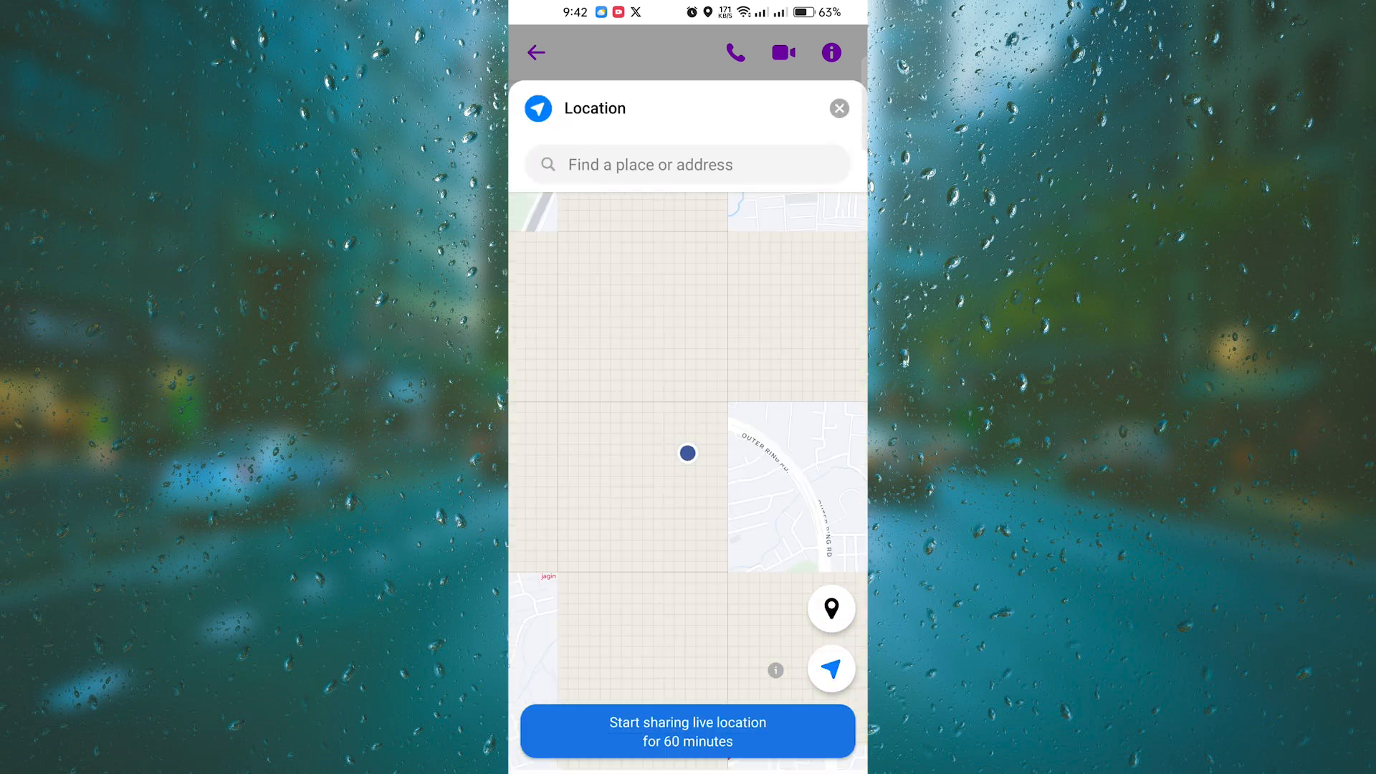